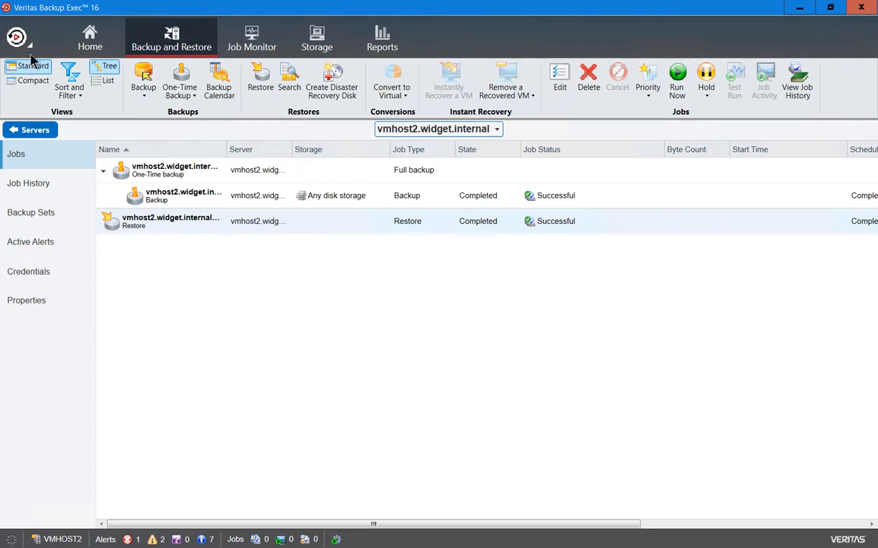
Start a new one-time backup to disk and view its Verify options showing end-of-job verification.
{"action": "left_click", "coordinate": [17, 36]}
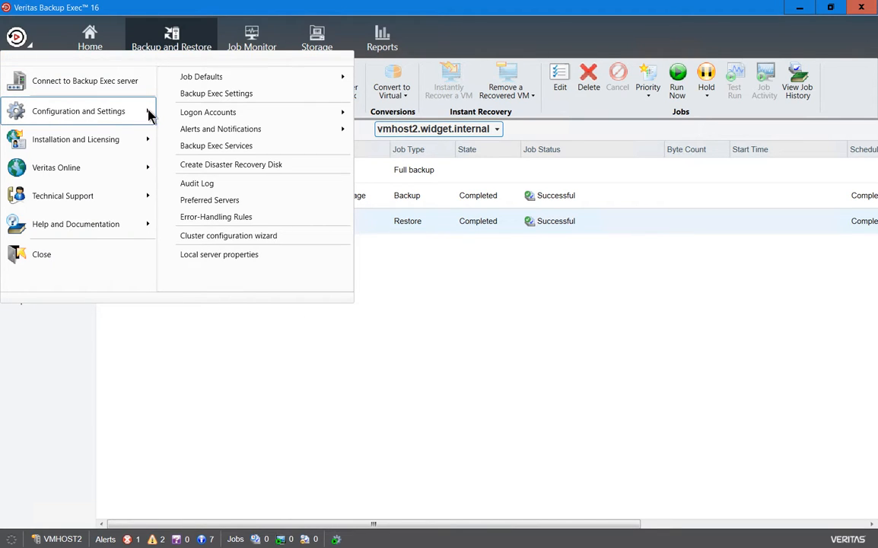
{"action": "mouse_move", "coordinate": [201, 76]}
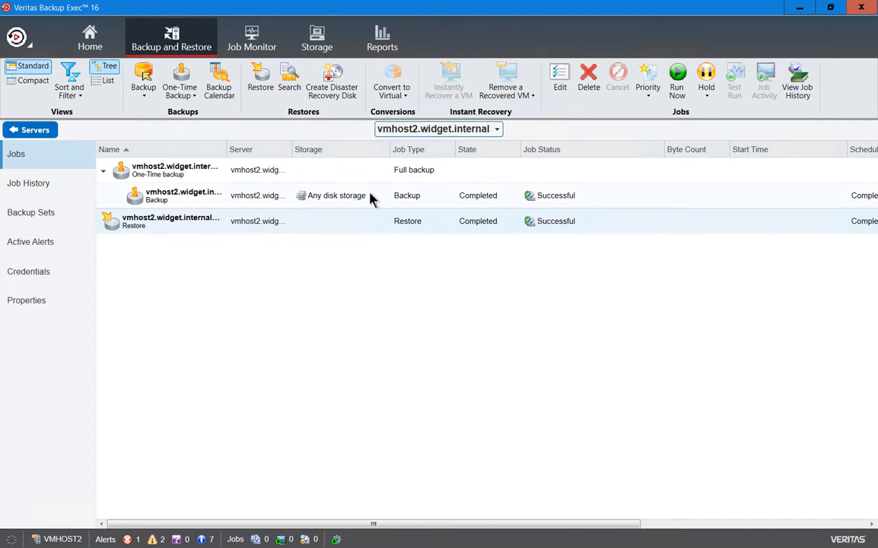
{"action": "left_click", "coordinate": [180, 79]}
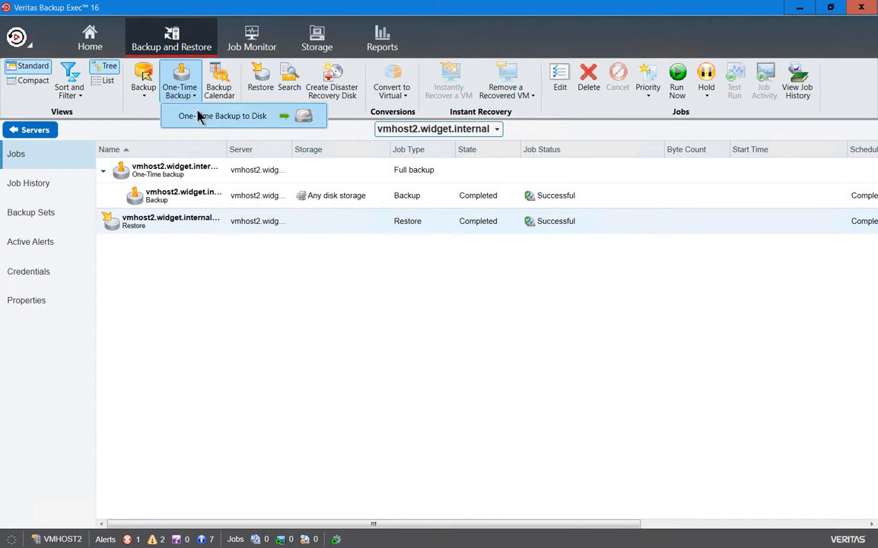
{"action": "left_click", "coordinate": [223, 115]}
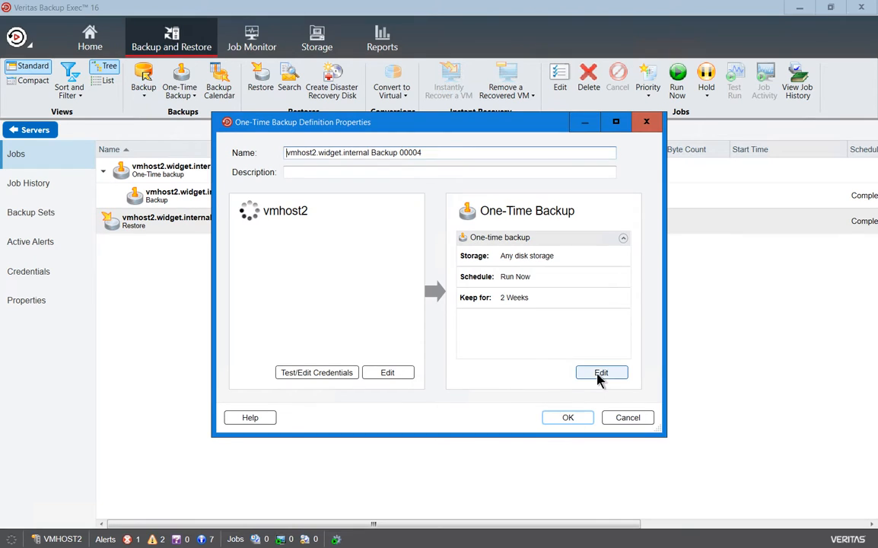
{"action": "left_click", "coordinate": [601, 372]}
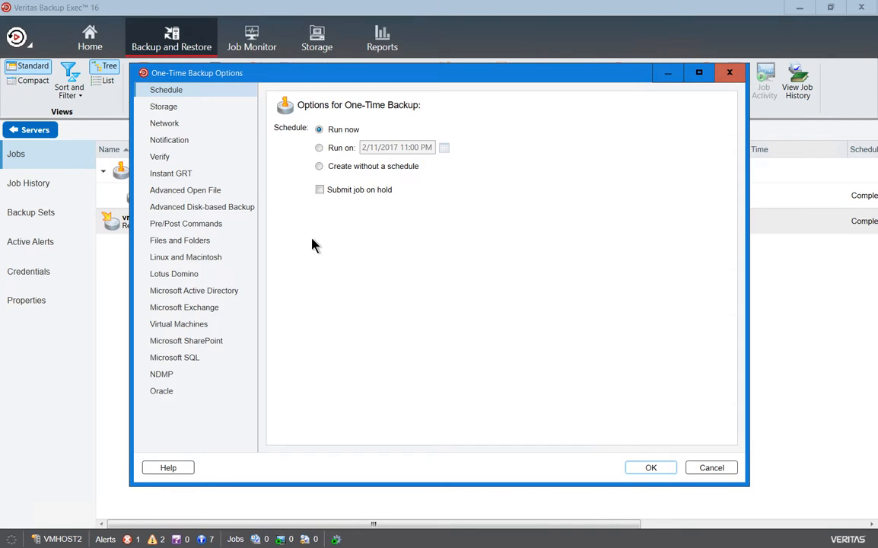
{"action": "left_click", "coordinate": [160, 156]}
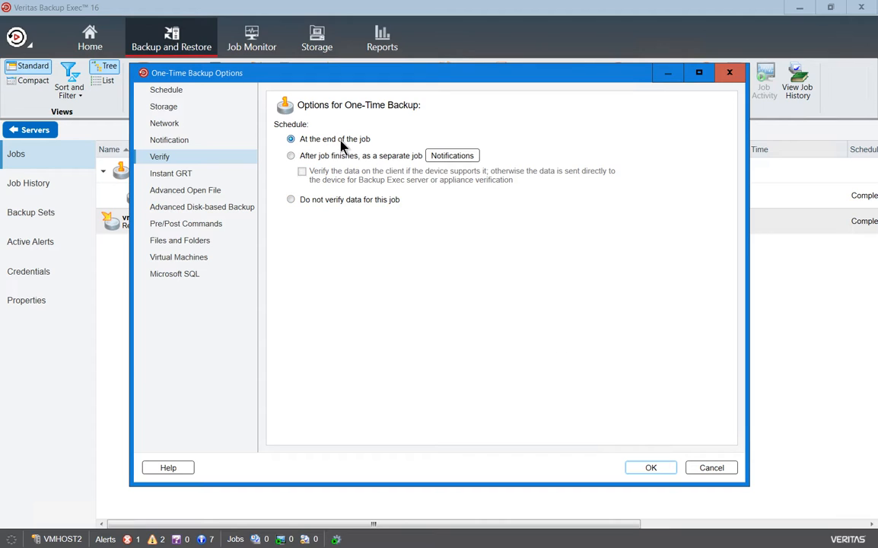
Leave the backup options and discard the unsaved one-time backup job.
{"action": "left_click", "coordinate": [650, 467]}
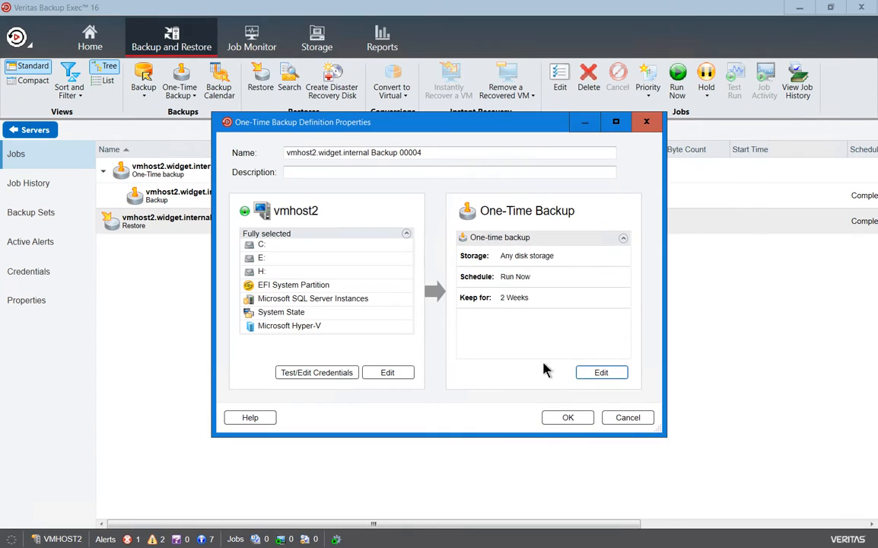
{"action": "left_click", "coordinate": [16, 37]}
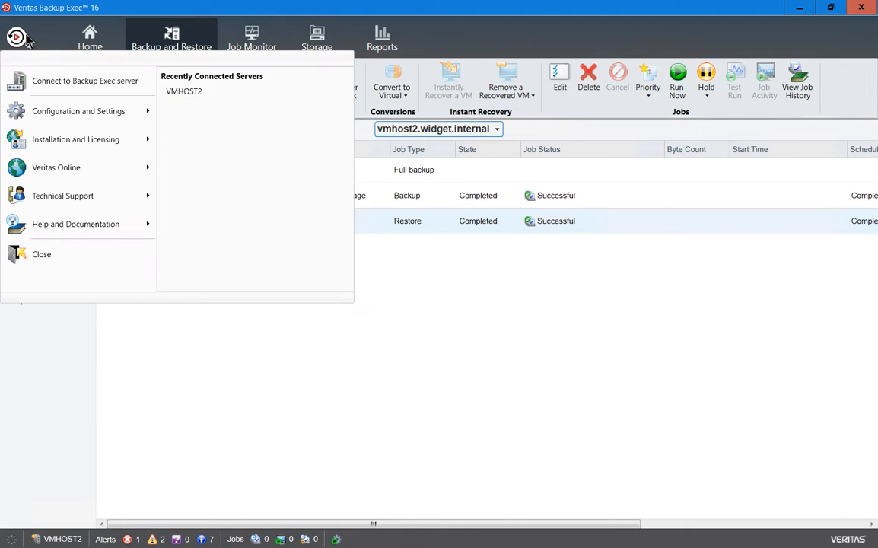
In Job Defaults Verify settings, choose 'Do not verify data for this job' for Full and Incremental.
{"action": "left_click", "coordinate": [79, 110]}
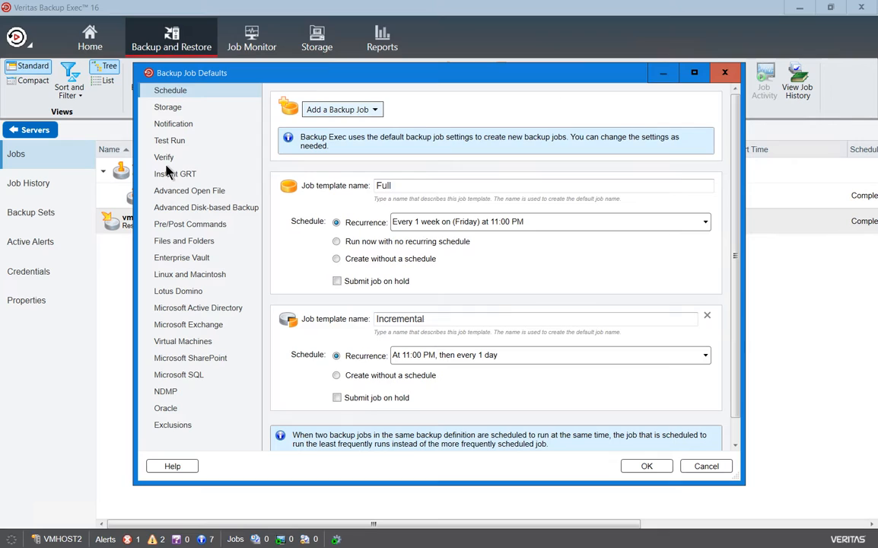
{"action": "left_click", "coordinate": [163, 157]}
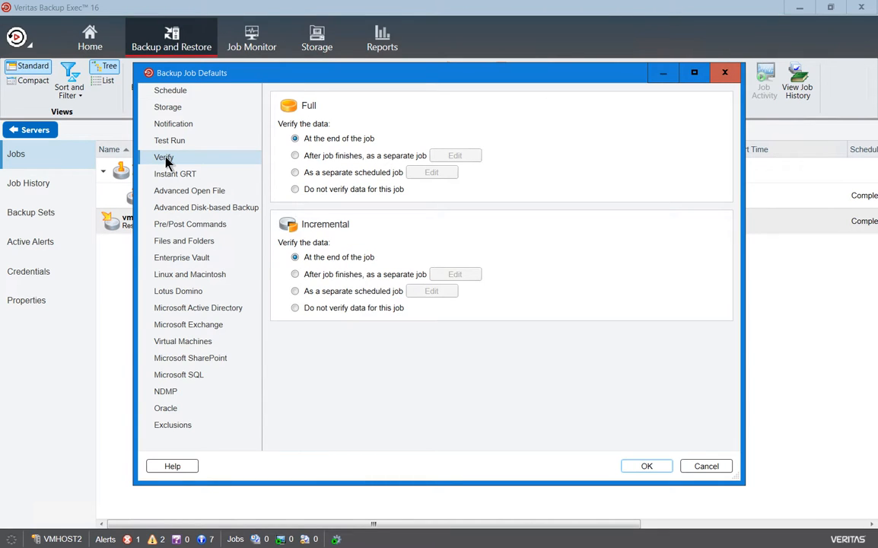
{"action": "left_click", "coordinate": [296, 189]}
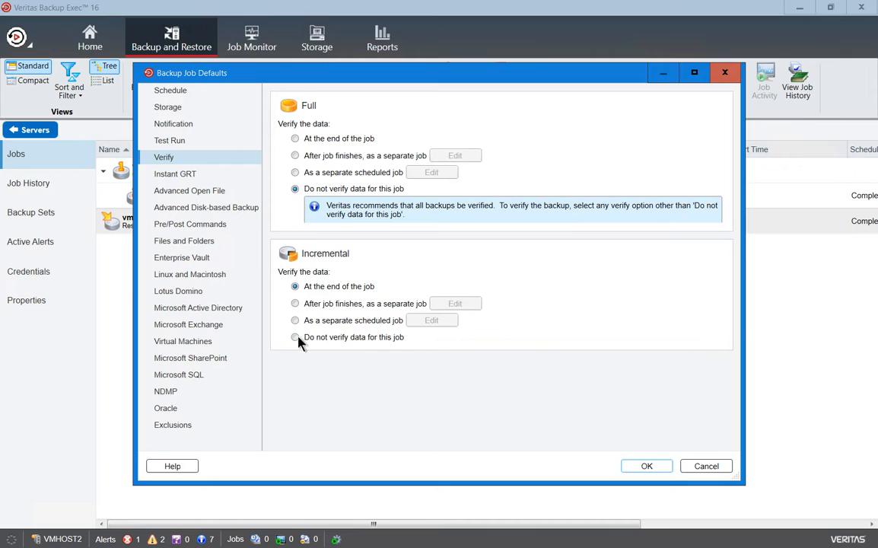
{"action": "left_click", "coordinate": [295, 337]}
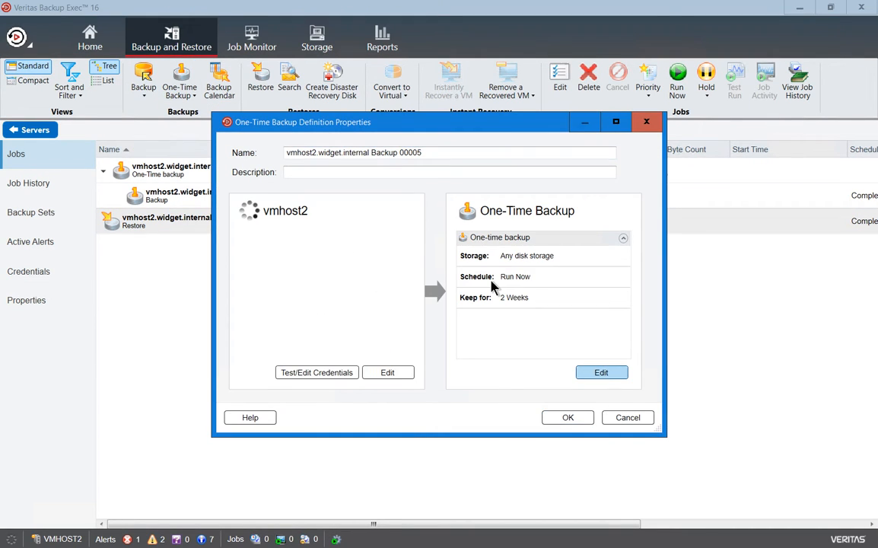
View the new one-time backup's options to confirm 'Do not verify data for this job' is selected.
{"action": "left_click", "coordinate": [601, 372]}
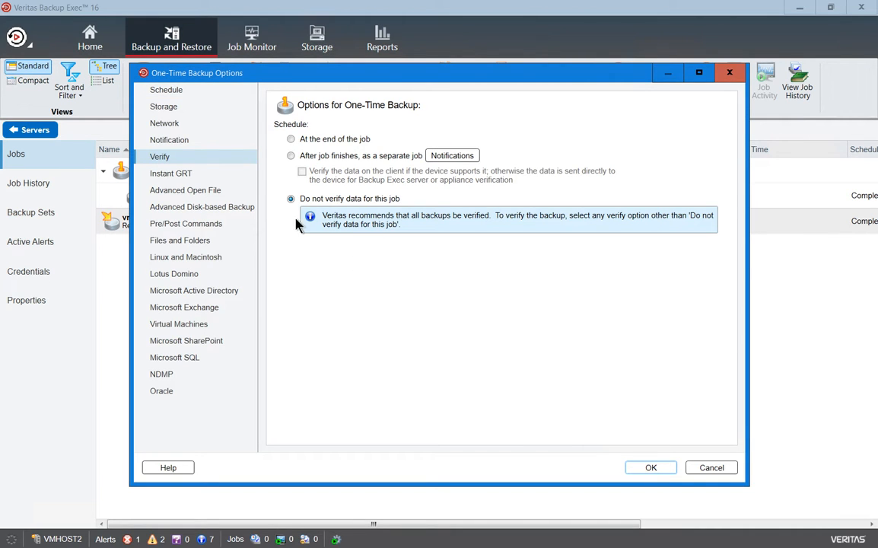
{"action": "mouse_move", "coordinate": [536, 353]}
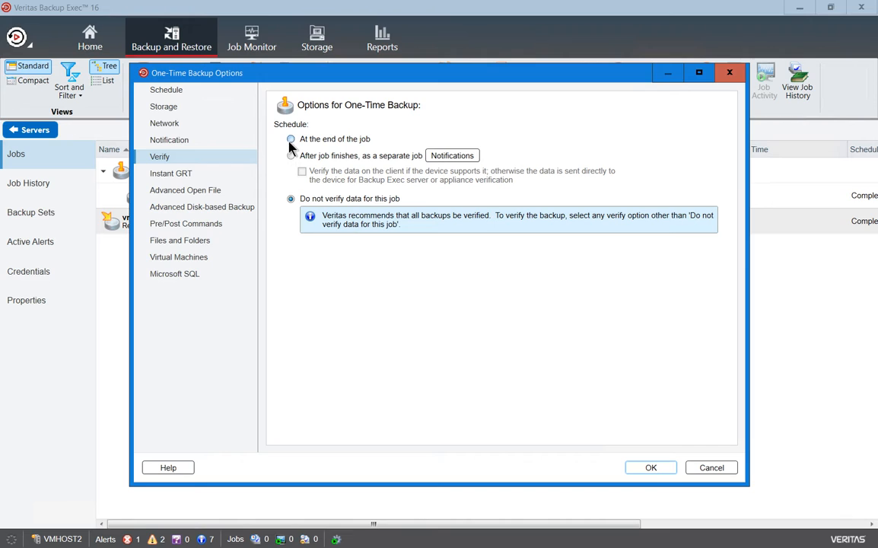
Switch the job's verification to 'At the end of the job'.
{"action": "left_click", "coordinate": [290, 139]}
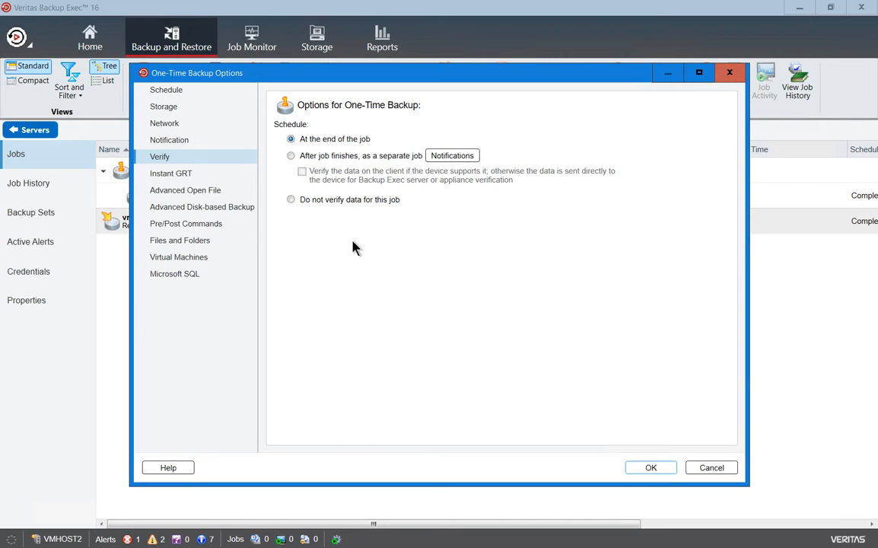
{"action": "mouse_move", "coordinate": [327, 238]}
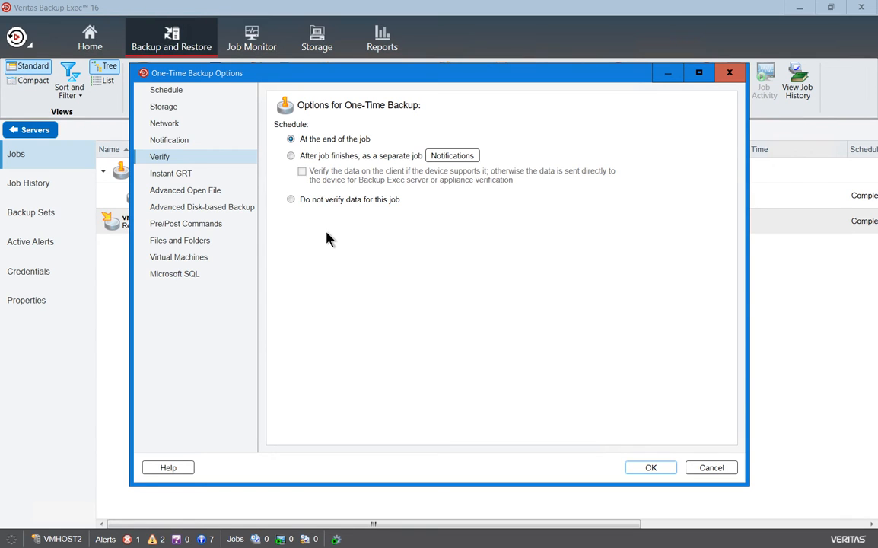
{"action": "mouse_move", "coordinate": [711, 467]}
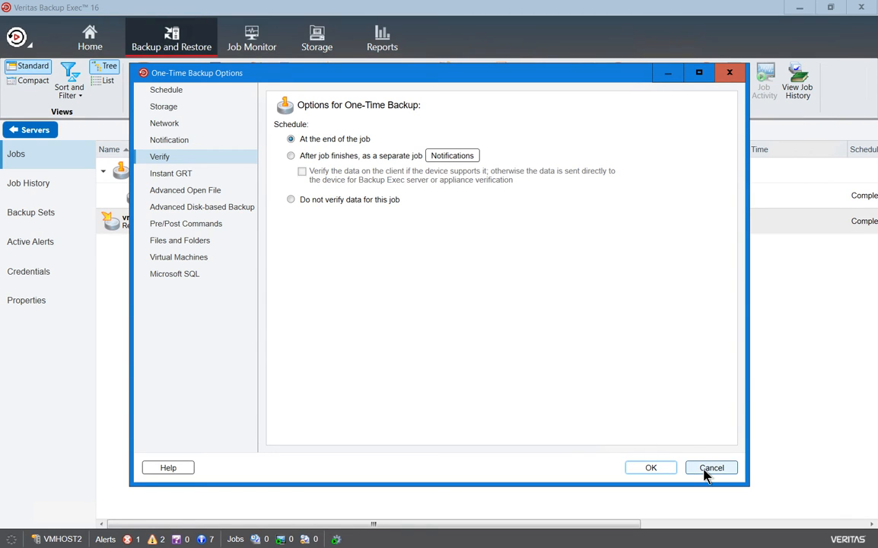